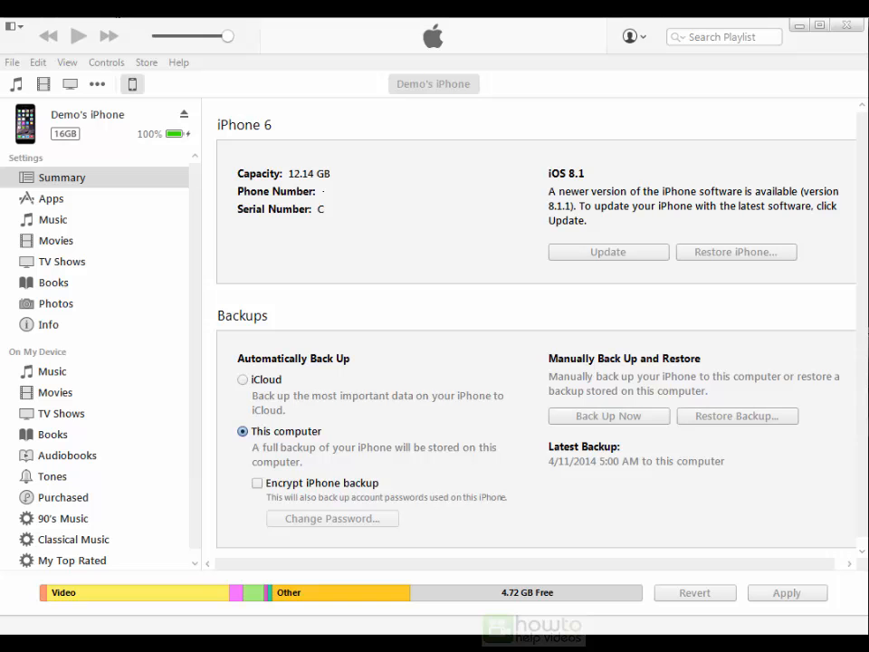
{"action": "mouse_move", "coordinate": [181, 144]}
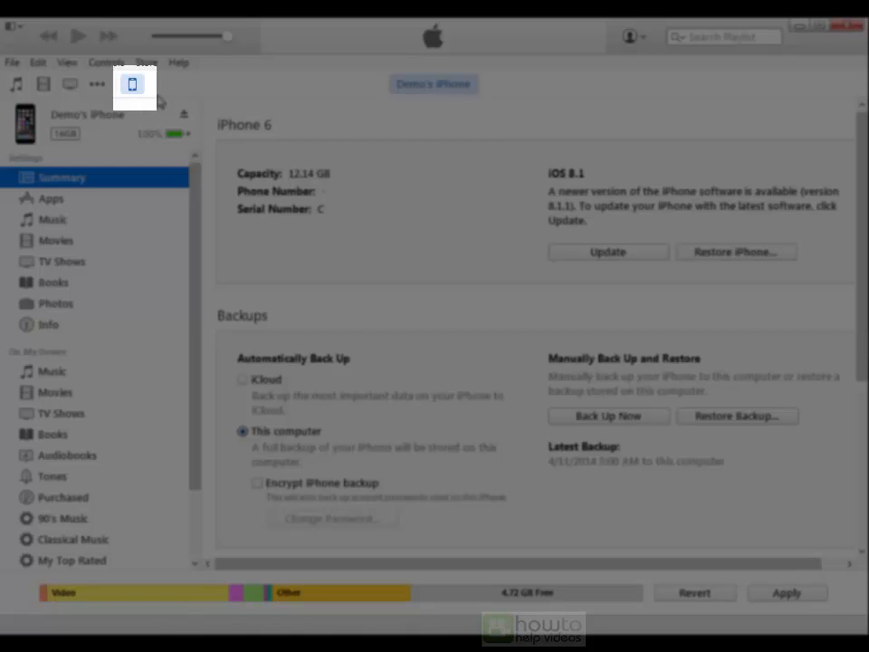
Start a manual backup of the connected iPhone to this computer with Back Up Now
{"action": "left_click", "coordinate": [62, 177]}
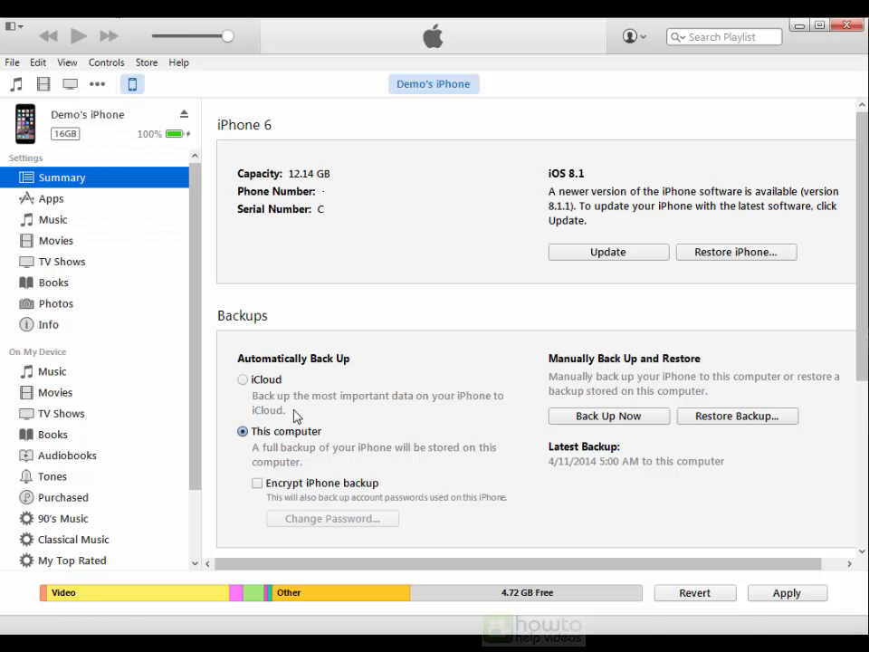
{"action": "mouse_move", "coordinate": [235, 485]}
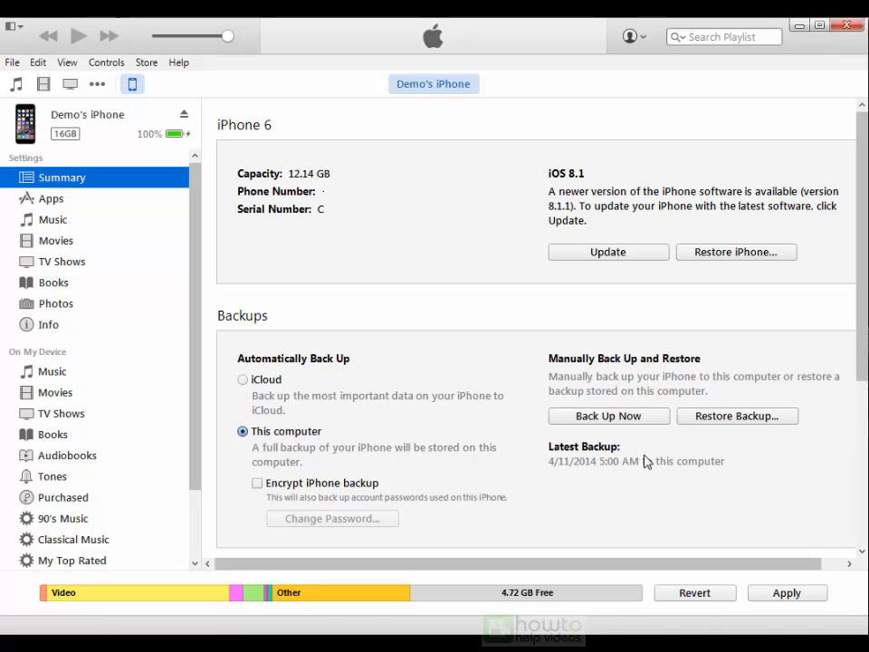
{"action": "left_click", "coordinate": [608, 414]}
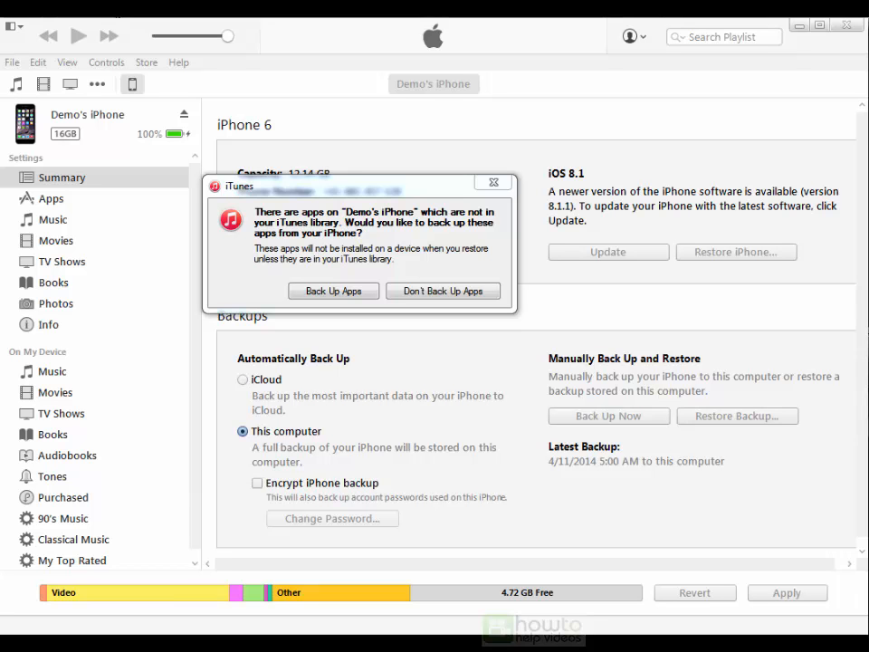
{"action": "mouse_move", "coordinate": [333, 289]}
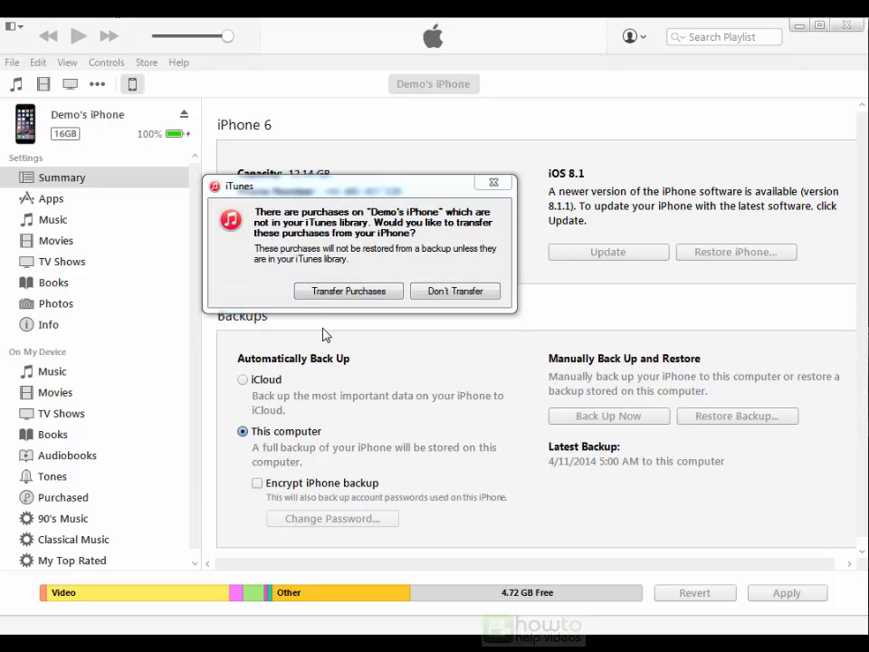
{"action": "mouse_move", "coordinate": [326, 338]}
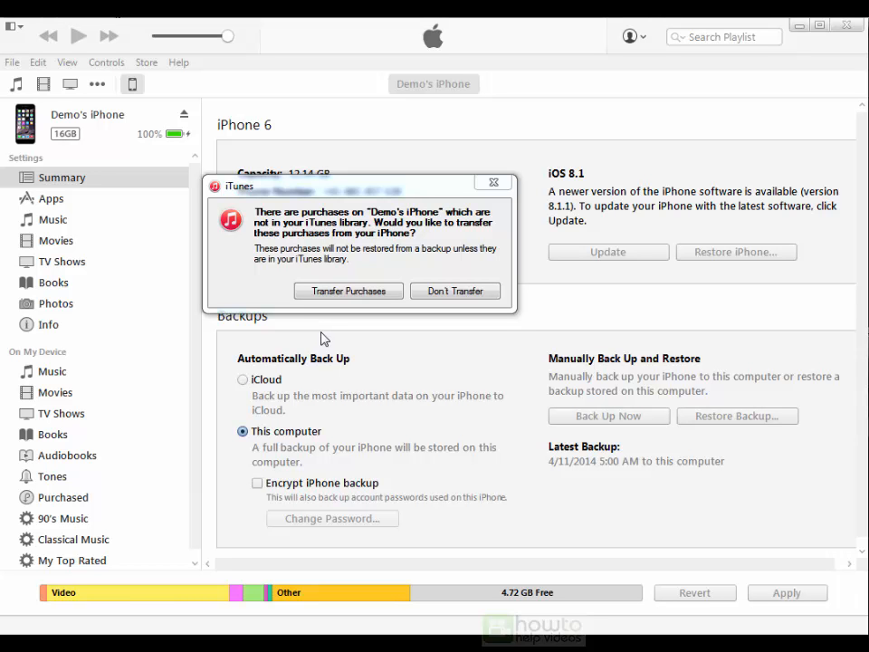
{"action": "mouse_move", "coordinate": [324, 342]}
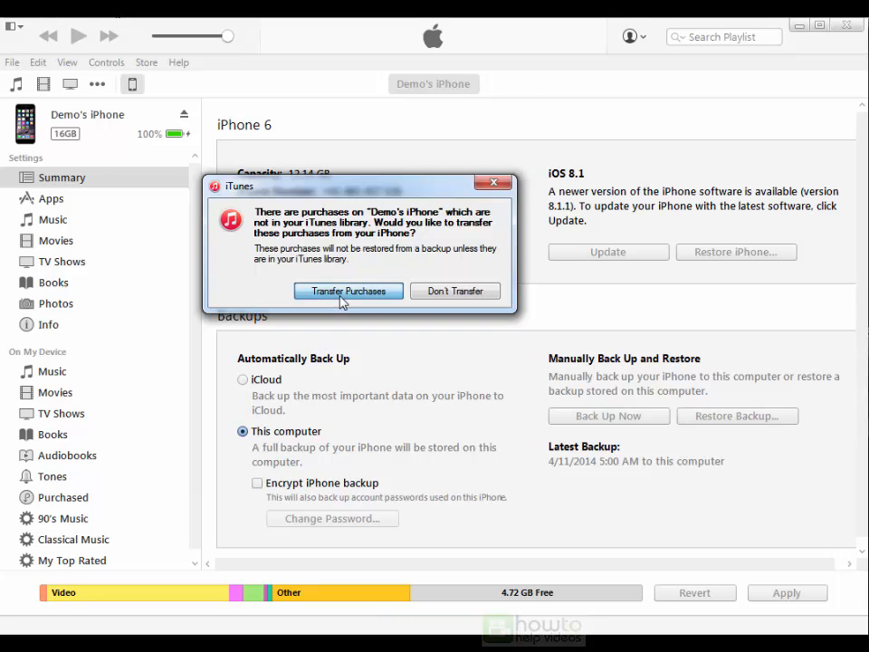
Transfer the phone's purchases to finish today's backup, then view the iPhone's apps
{"action": "left_click", "coordinate": [348, 289]}
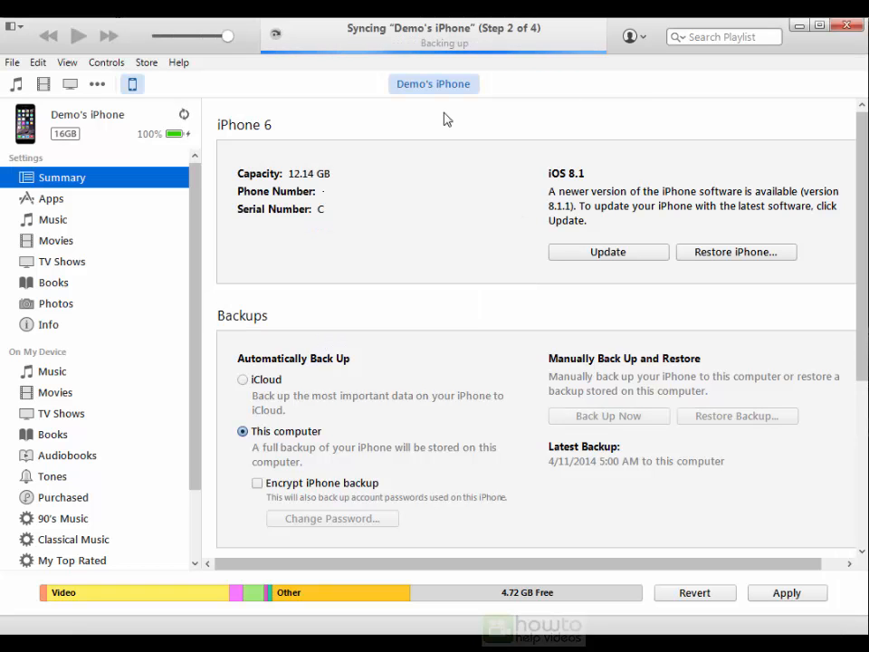
{"action": "mouse_move", "coordinate": [326, 241]}
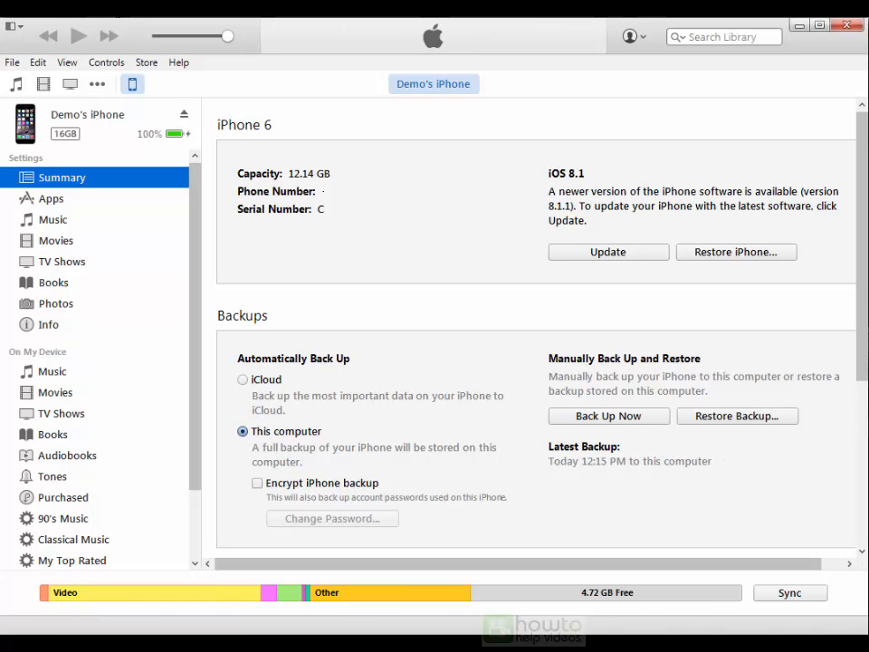
{"action": "mouse_move", "coordinate": [126, 228]}
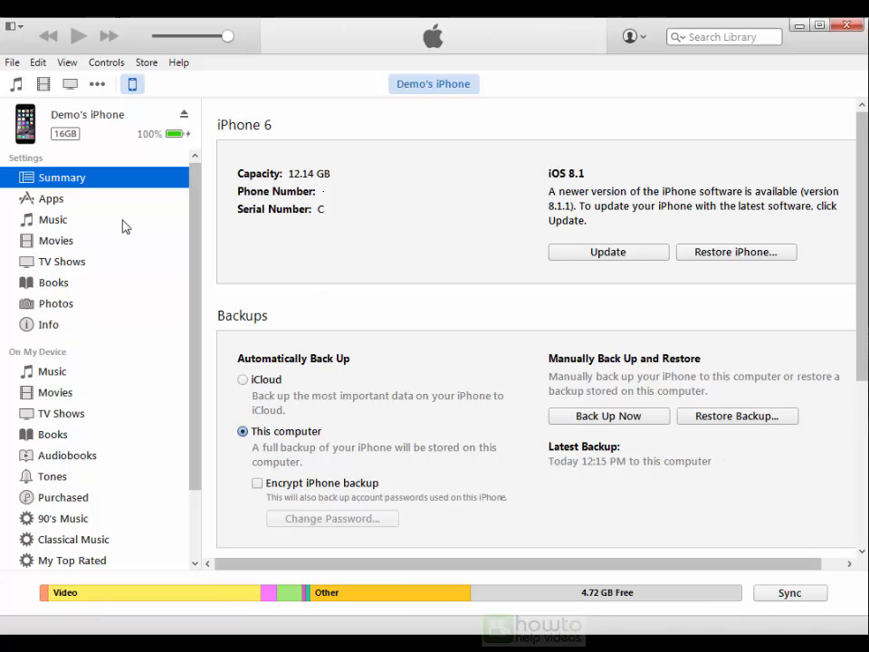
{"action": "left_click", "coordinate": [51, 198]}
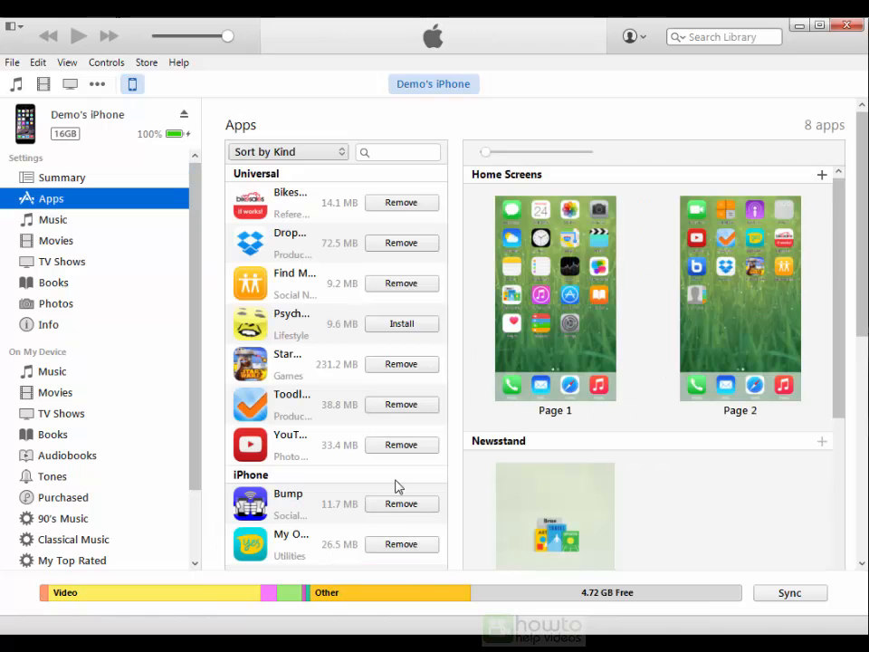
{"action": "mouse_move", "coordinate": [439, 270]}
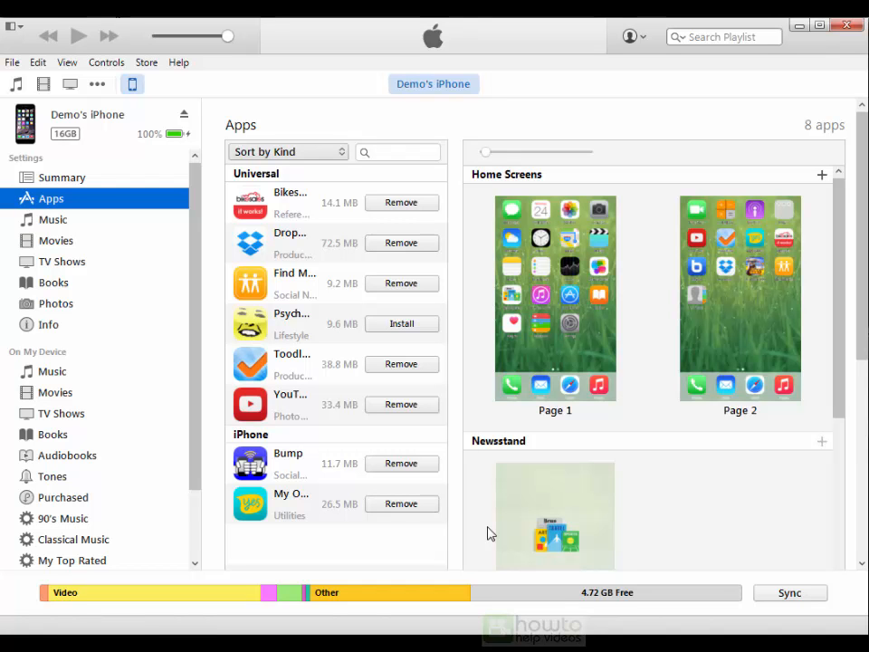
{"action": "mouse_move", "coordinate": [471, 514]}
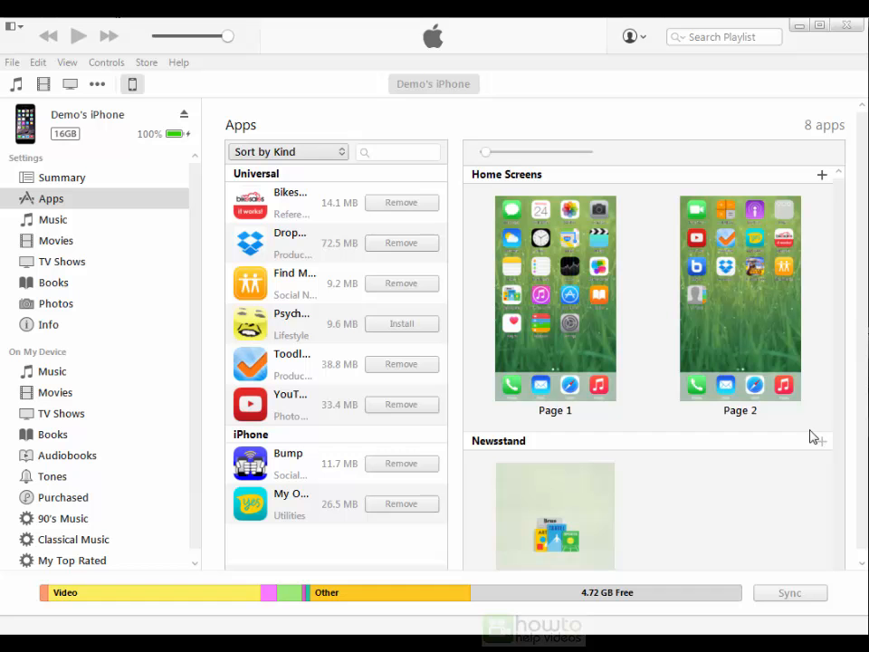
{"action": "mouse_move", "coordinate": [793, 431]}
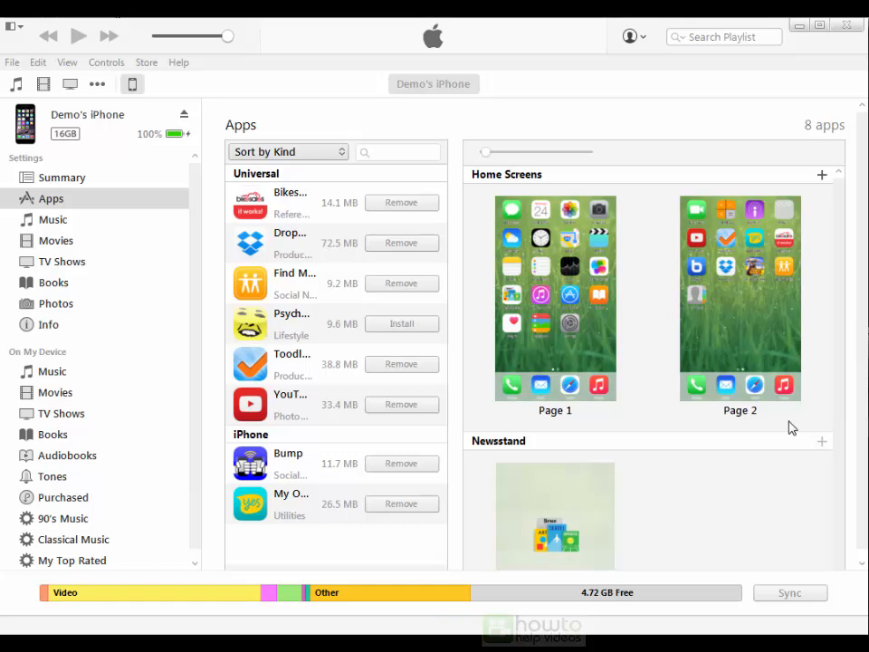
Turn off Find My iPhone in Settings > iCloud, authorised with the Apple ID password
{"action": "left_click", "coordinate": [62, 178]}
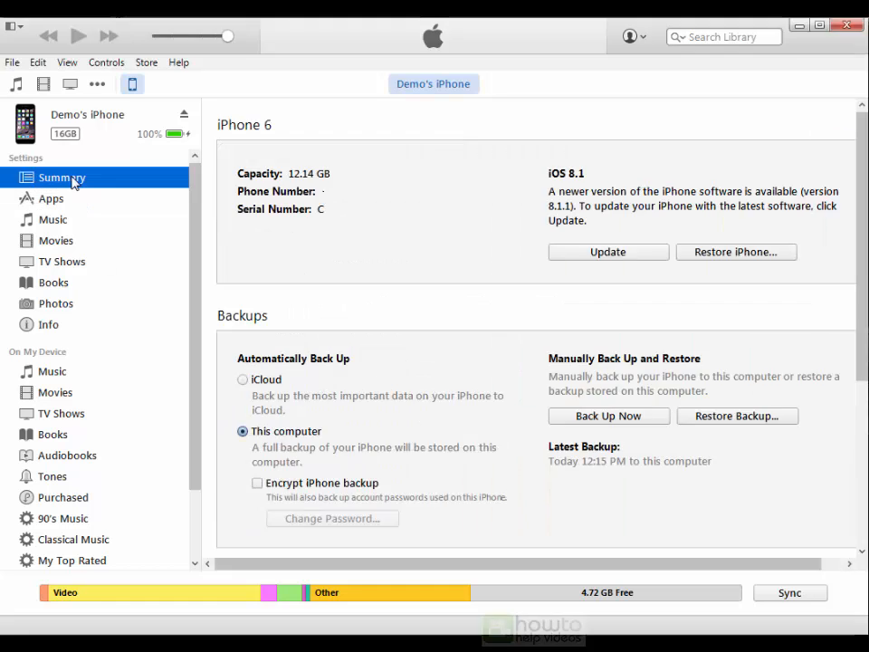
{"action": "left_click", "coordinate": [734, 251]}
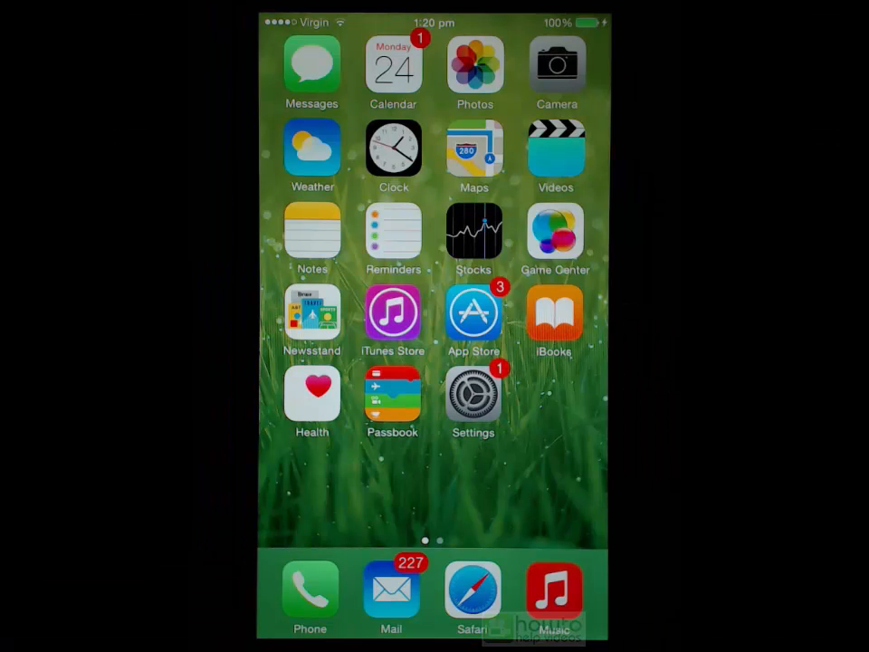
{"action": "left_click", "coordinate": [472, 394]}
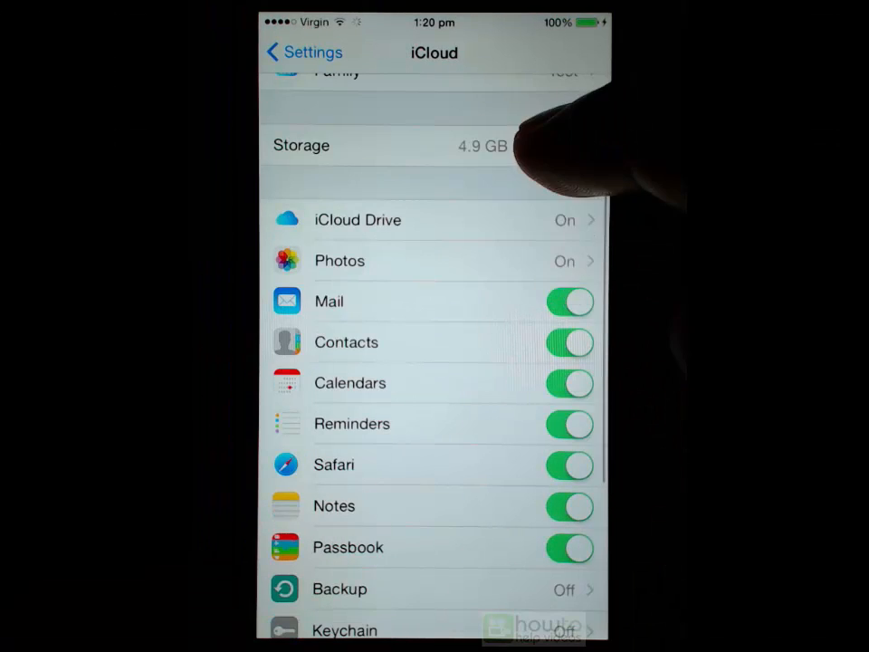
{"action": "scroll", "scroll_direction": "down", "scroll_amount": 3}
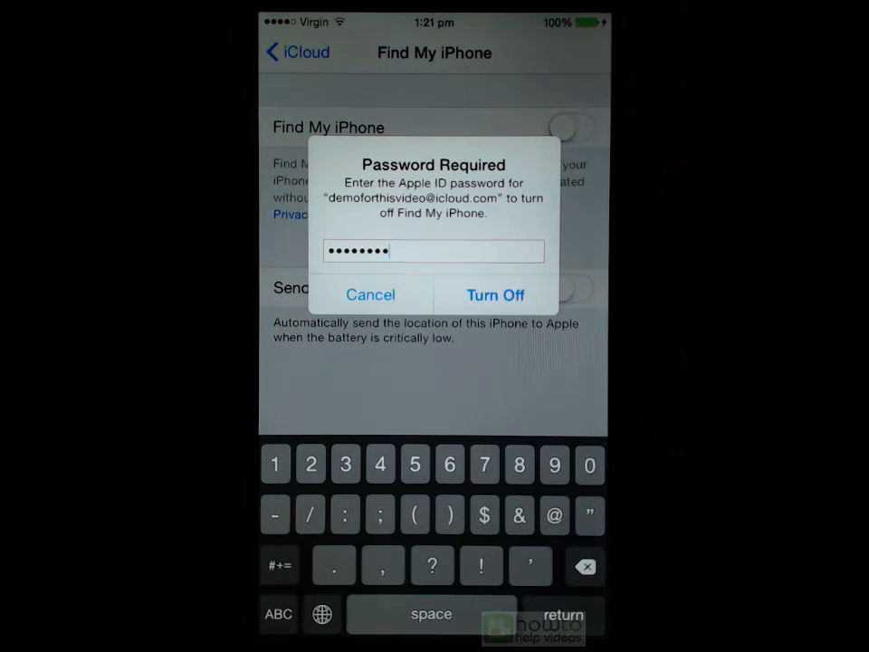
{"action": "left_click", "coordinate": [496, 294]}
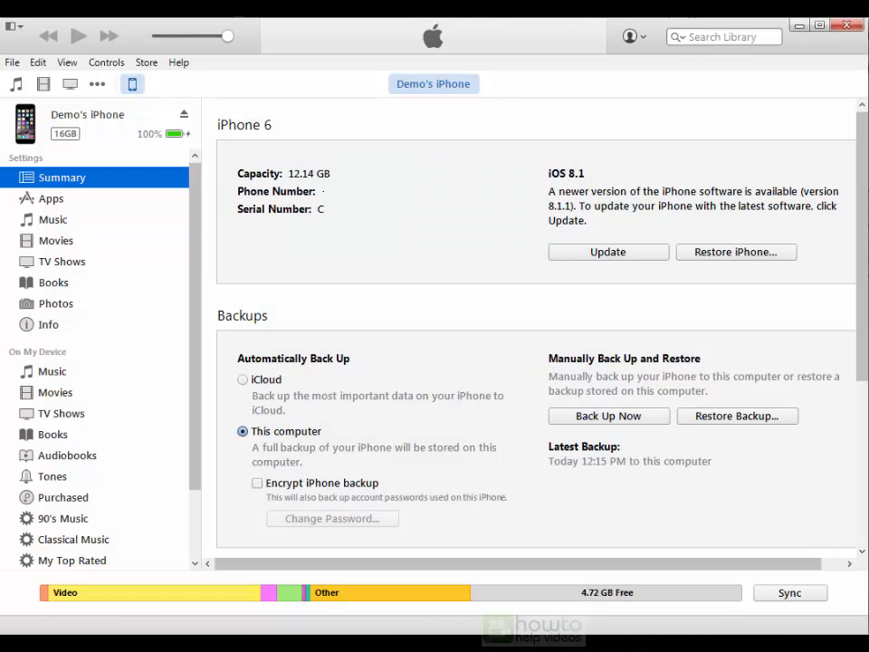
{"action": "mouse_move", "coordinate": [824, 474]}
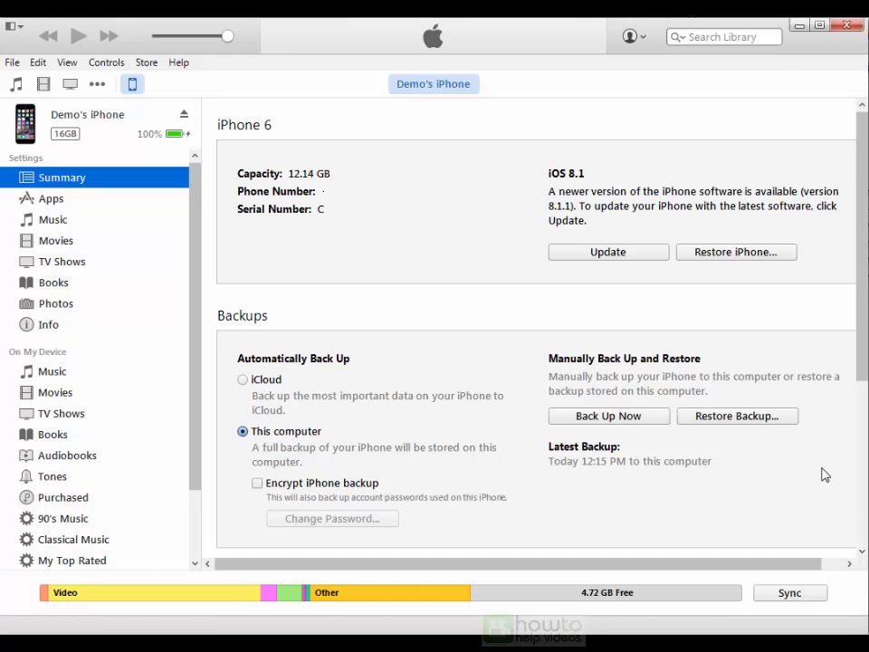
{"action": "left_click", "coordinate": [737, 415]}
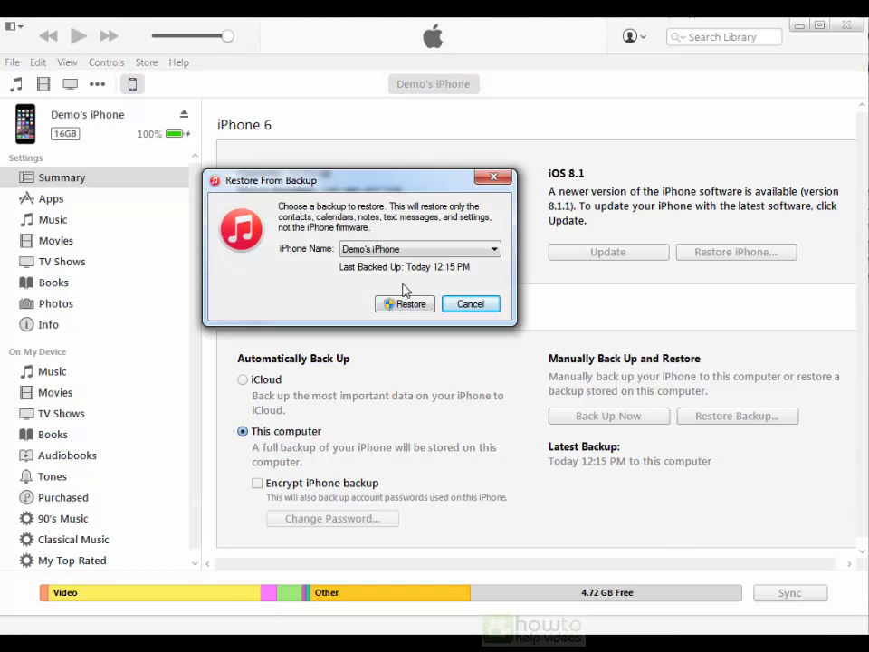
{"action": "mouse_move", "coordinate": [426, 444]}
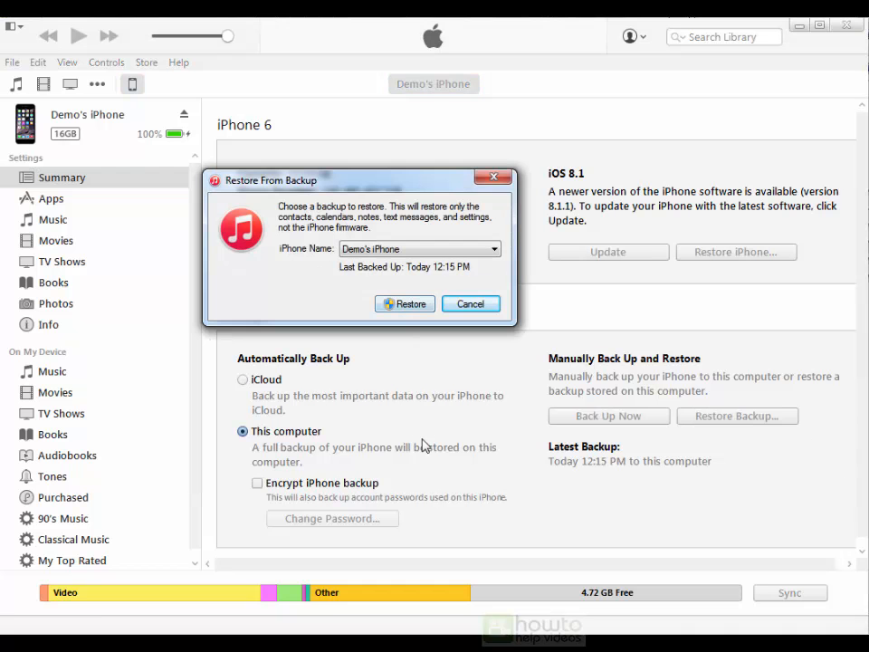
{"action": "mouse_move", "coordinate": [430, 449]}
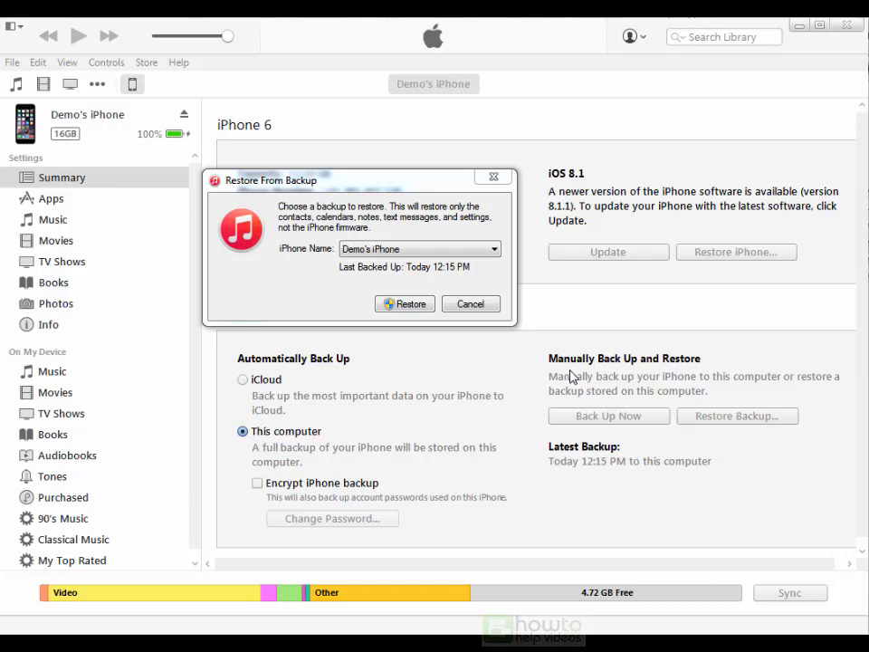
{"action": "mouse_move", "coordinate": [572, 379]}
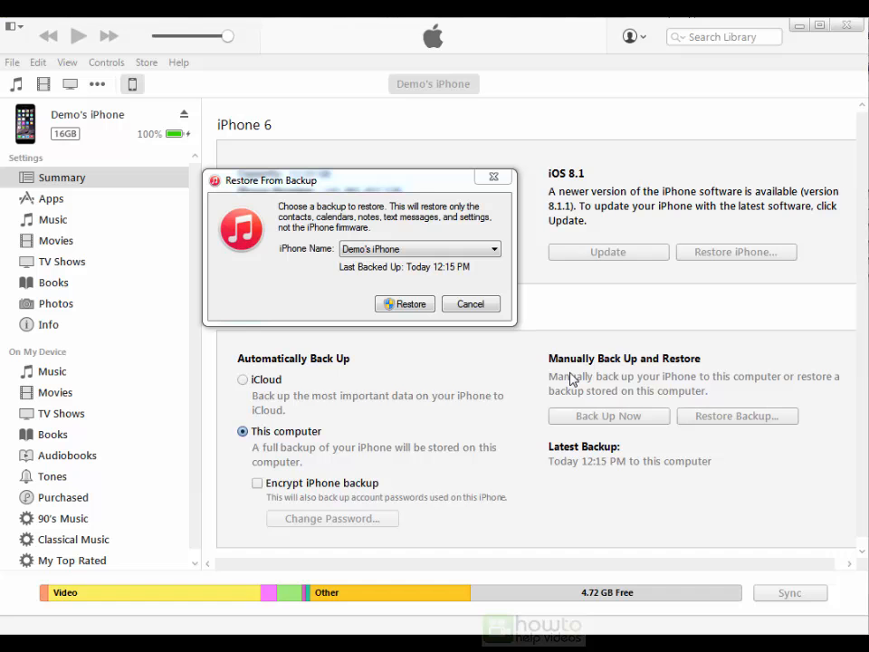
{"action": "left_click", "coordinate": [471, 305]}
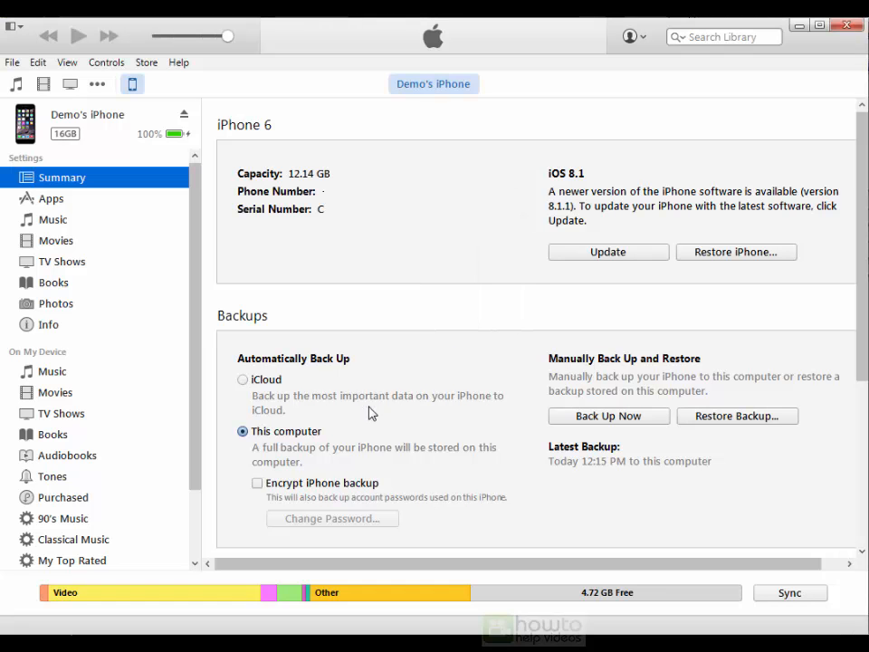
{"action": "mouse_move", "coordinate": [366, 465]}
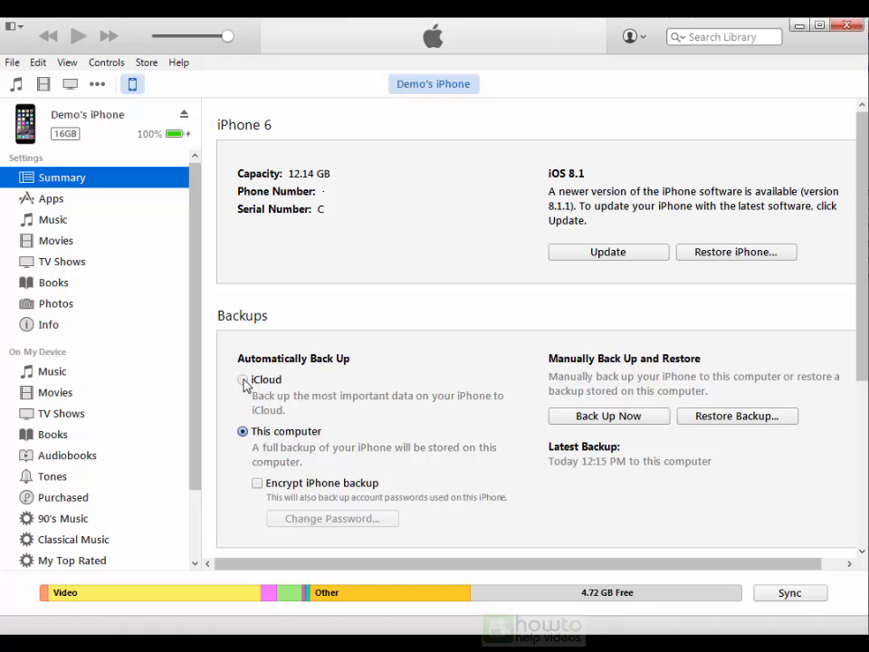
Switch automatic backups to iCloud and apply the setting to the phone
{"action": "left_click", "coordinate": [243, 380]}
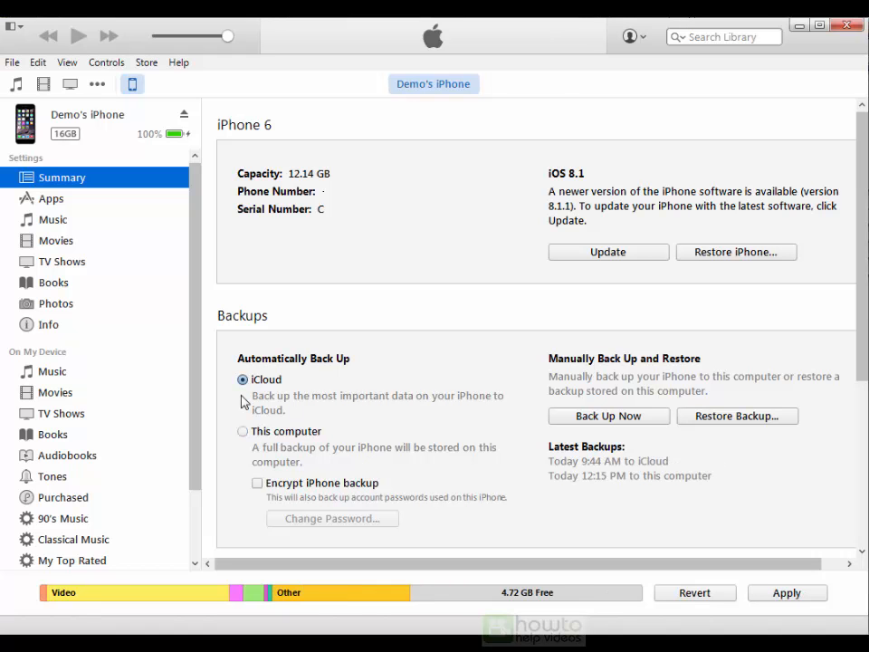
{"action": "mouse_move", "coordinate": [782, 607]}
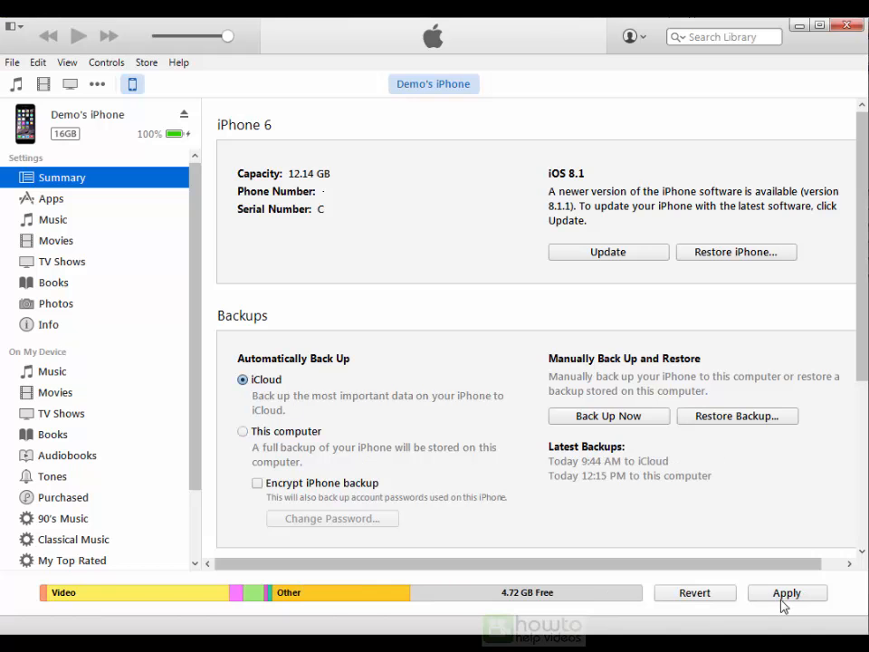
{"action": "left_click", "coordinate": [786, 592]}
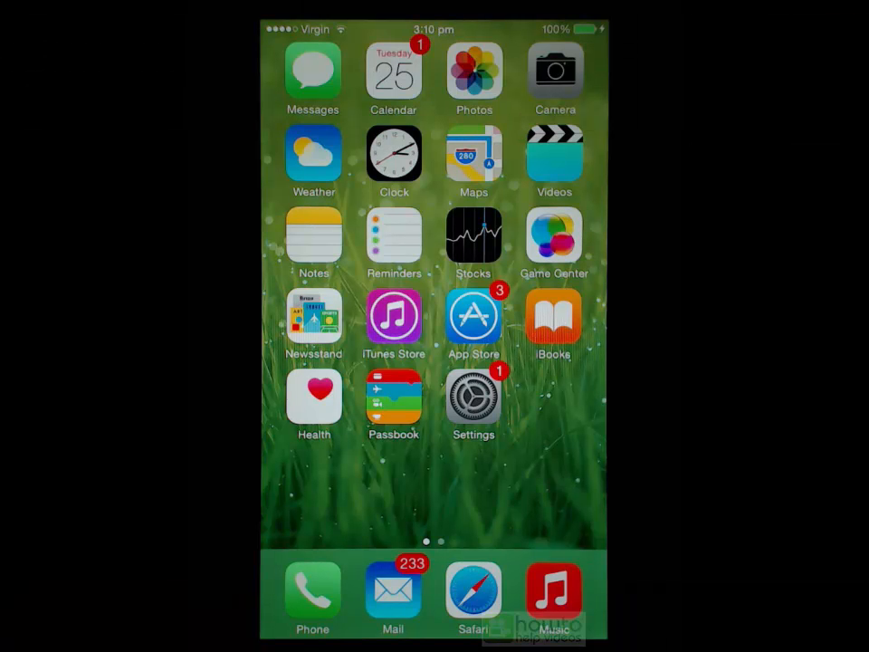
Check in Settings > iCloud > Backup that iCloud Backup is switched on
{"action": "left_click", "coordinate": [473, 398]}
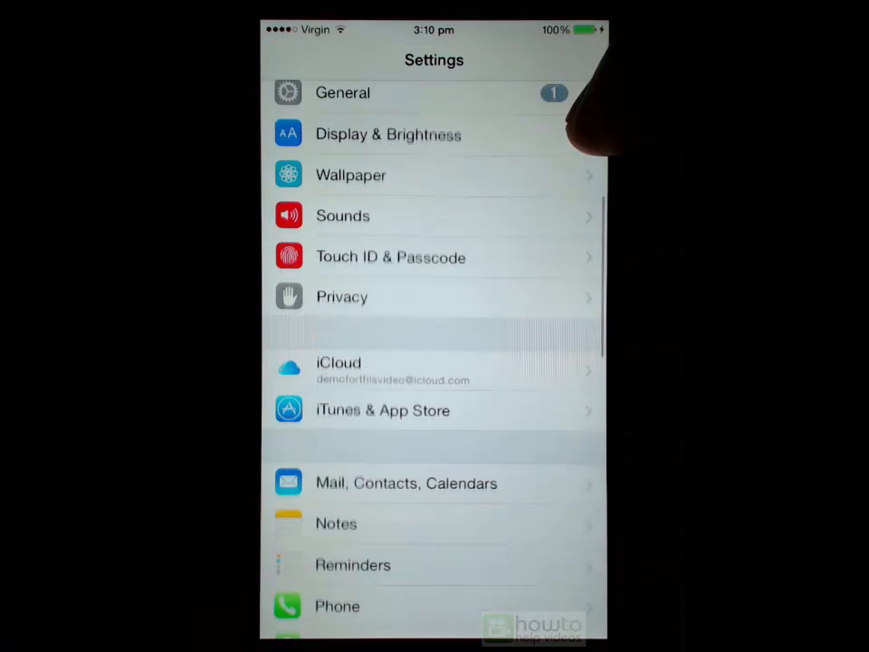
{"action": "left_click", "coordinate": [338, 369]}
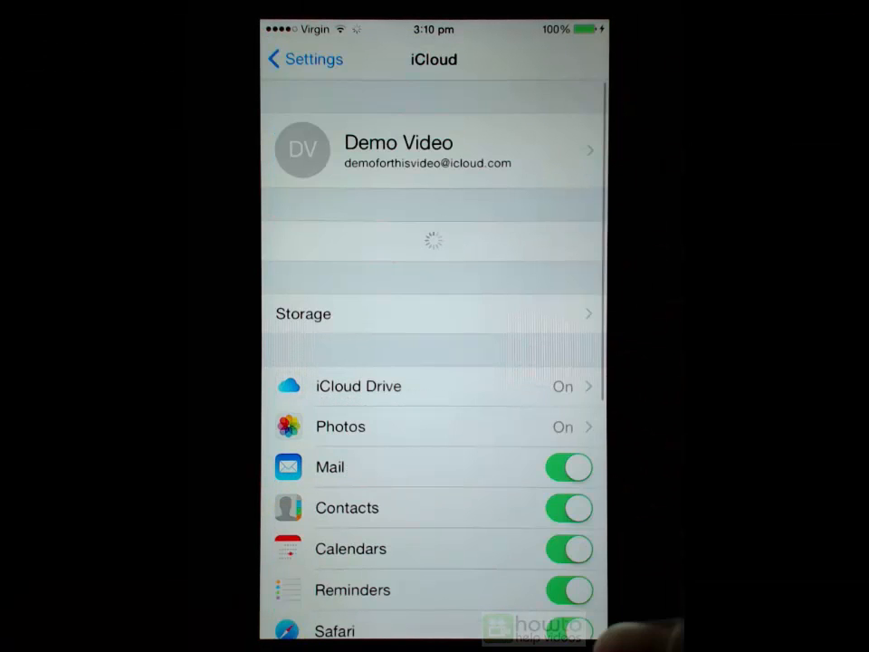
{"action": "scroll", "scroll_direction": "down", "scroll_amount": 3}
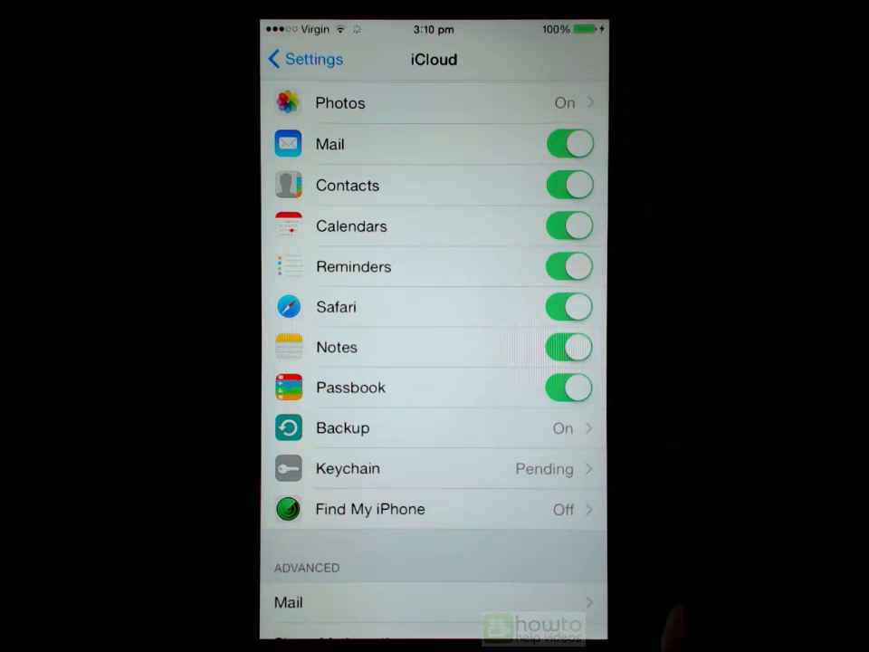
{"action": "left_click", "coordinate": [432, 427]}
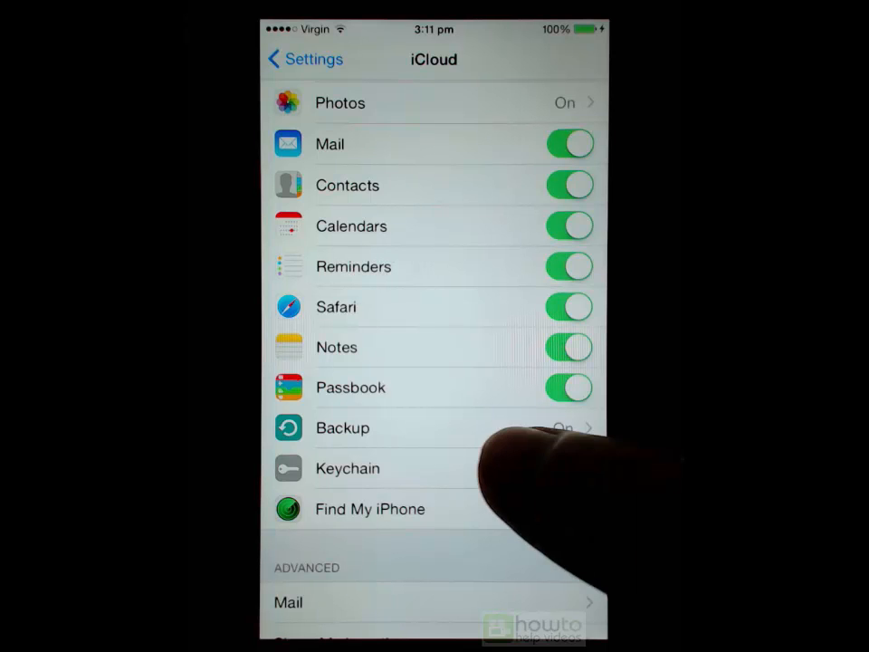
{"action": "left_click", "coordinate": [343, 427]}
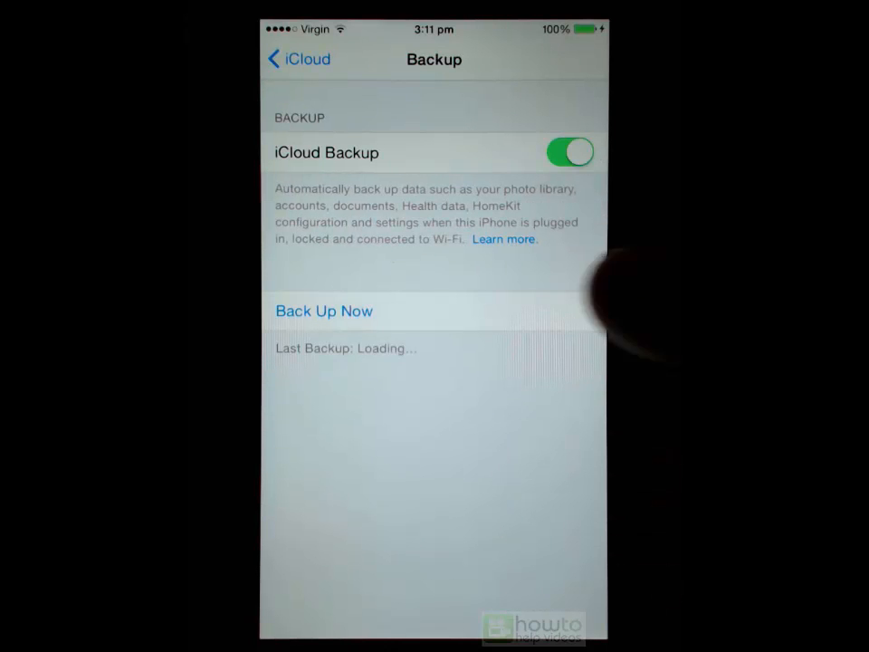